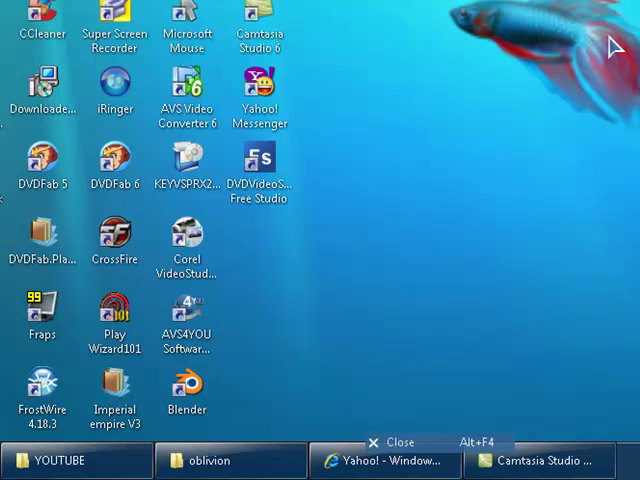
mouse_move(398, 448)
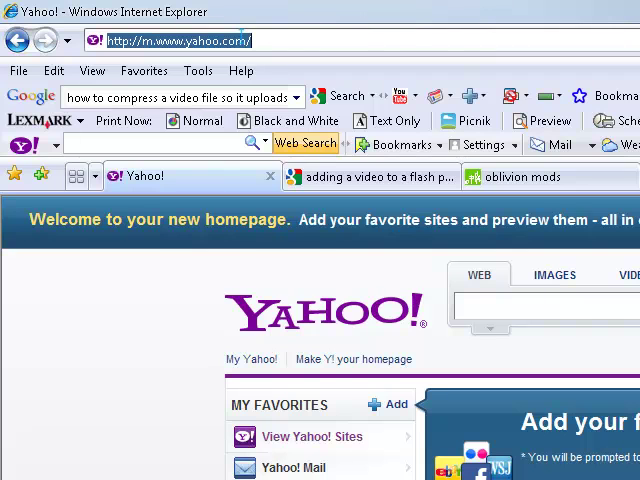
Enter the qwerty-games.com address to load the site's login page.
text(qwe)
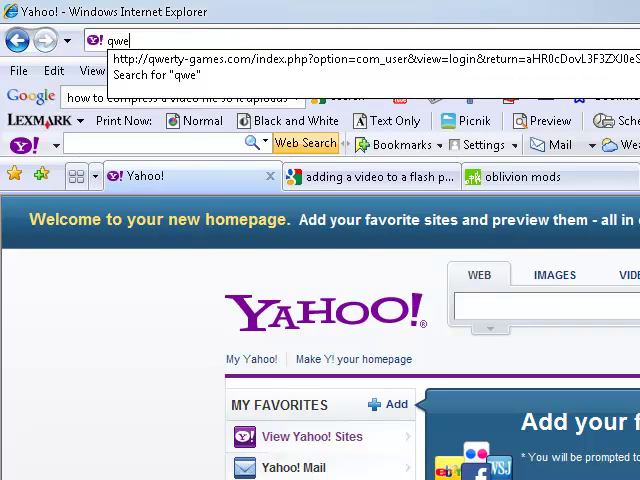
text(rty)
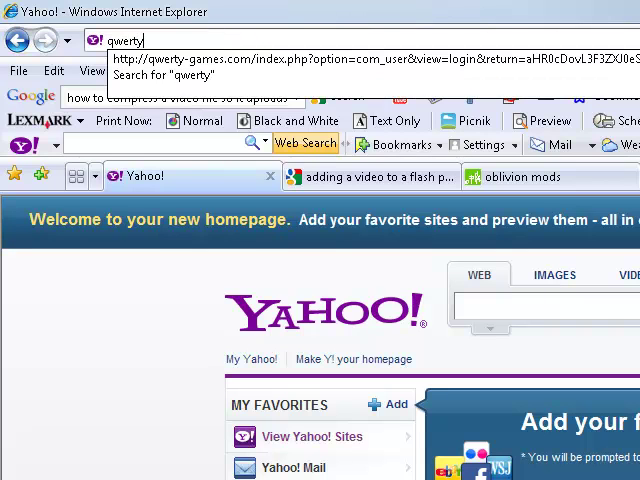
text(-ga)
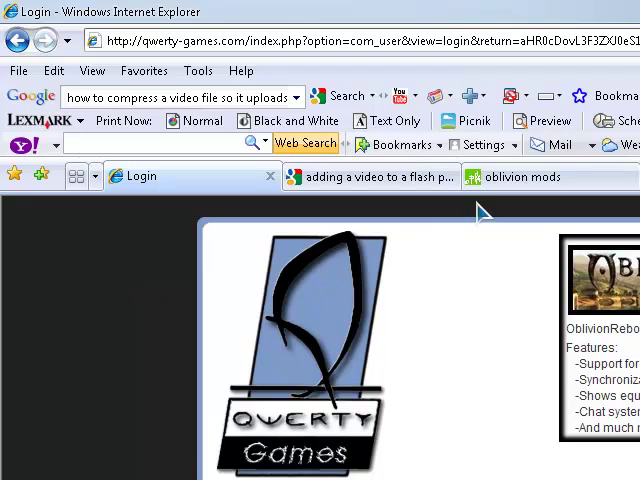
Scroll down the Downloads listing to the OblivionReborn - Alpha 0.6.10 entry.
scroll(down, 3)
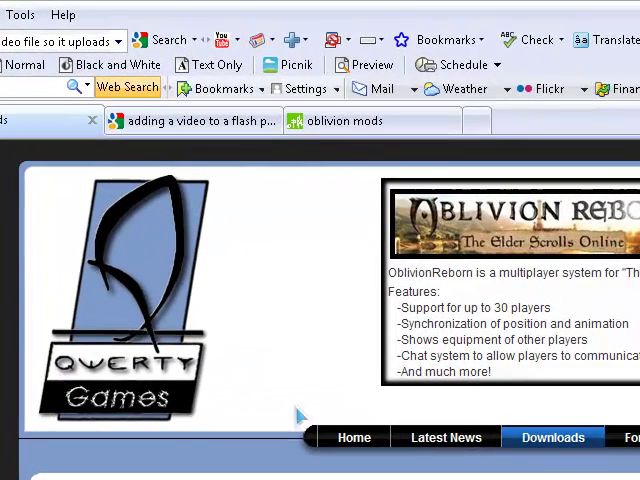
scroll(down, 3)
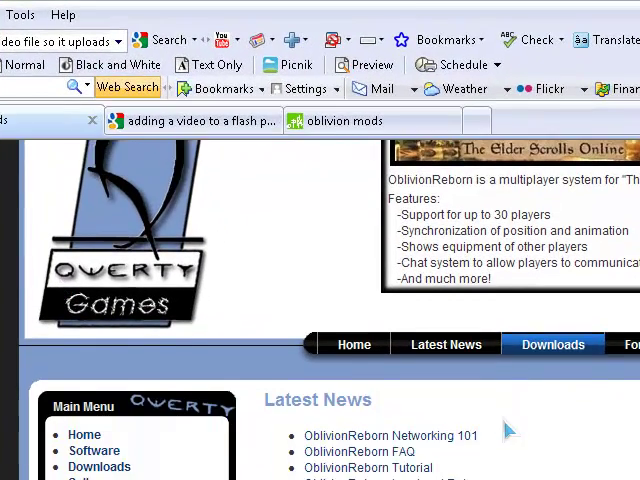
scroll(down, 3)
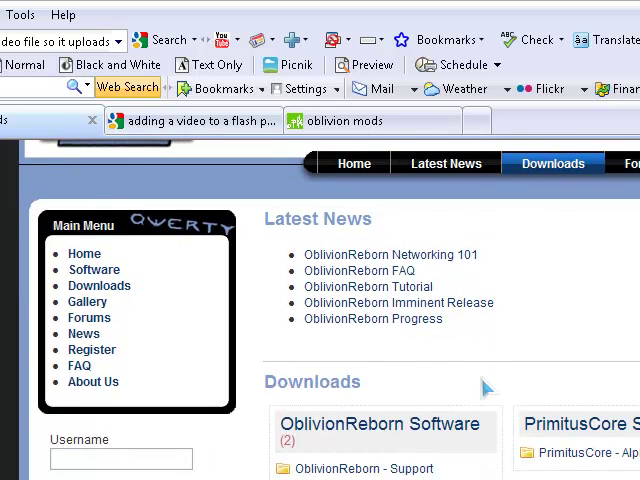
mouse_move(424, 442)
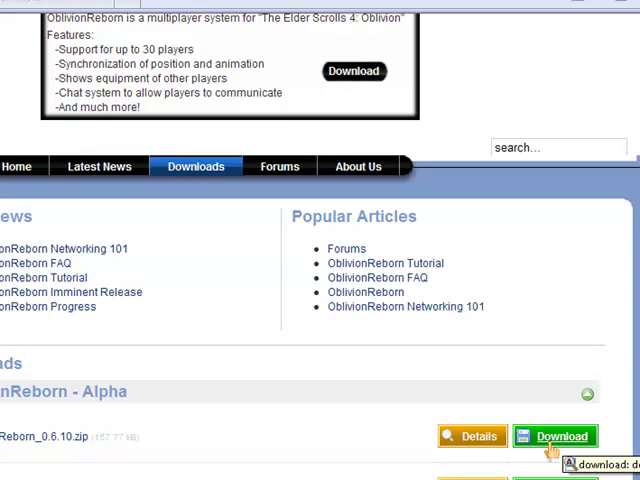
mouse_move(216, 176)
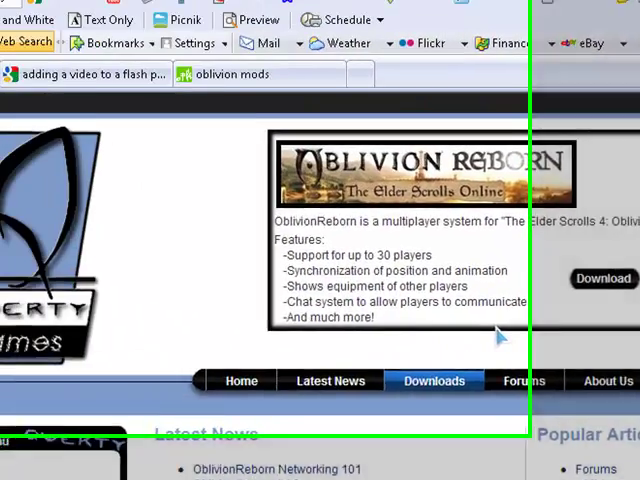
Scroll to the OblivionReborn_0.6.10.zip download and start it, then show Local Disk (C:).
scroll(down, 3)
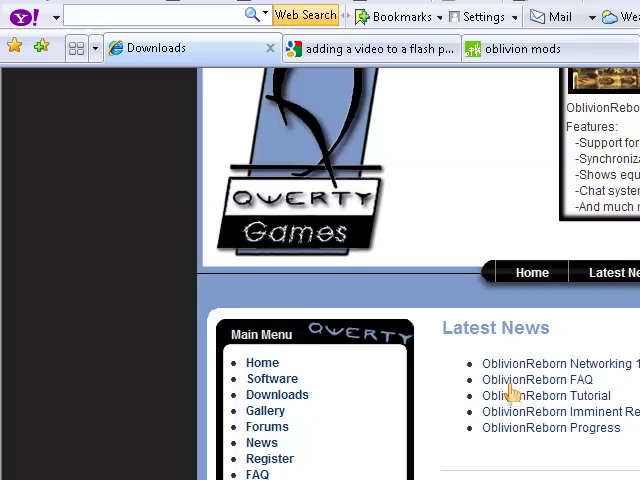
scroll(down, 3)
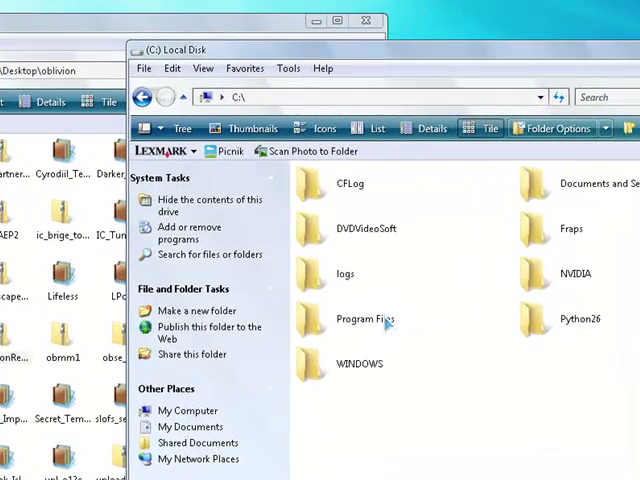
Navigate from Program Files through Bethesda Softworks\Oblivion into the Data folder.
double_click(364, 324)
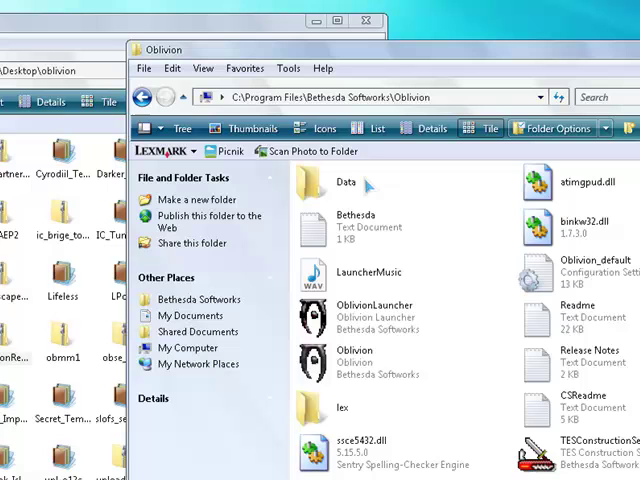
click(344, 182)
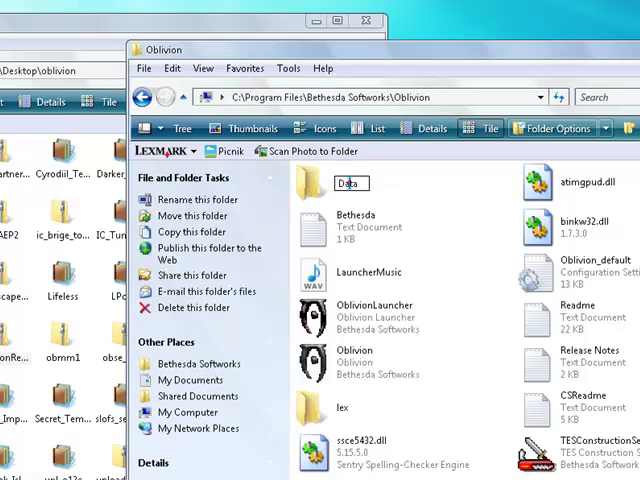
double_click(350, 184)
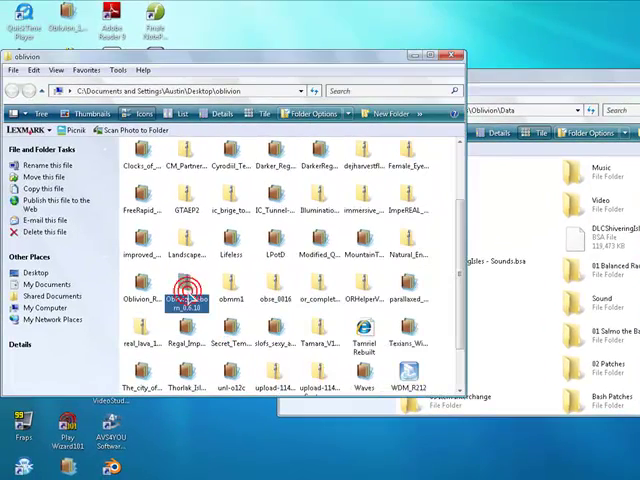
Copy the archive's Data contents into Oblivion's Data folder, confirming the file replacement.
double_click(186, 296)
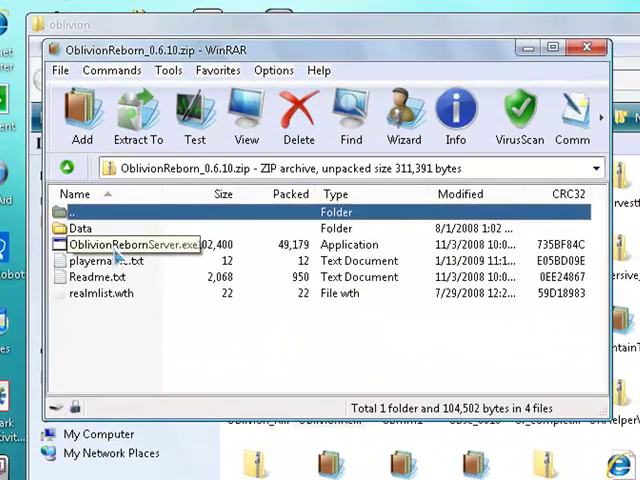
click(80, 228)
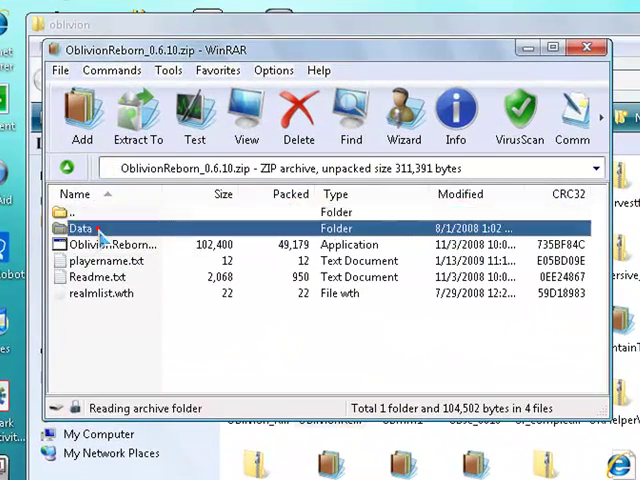
double_click(78, 228)
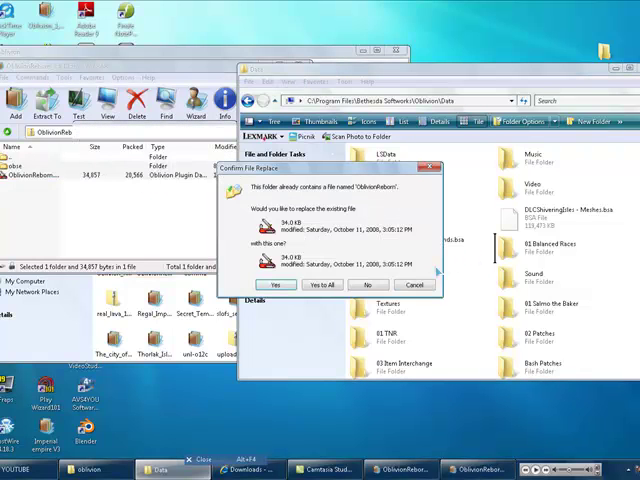
click(276, 284)
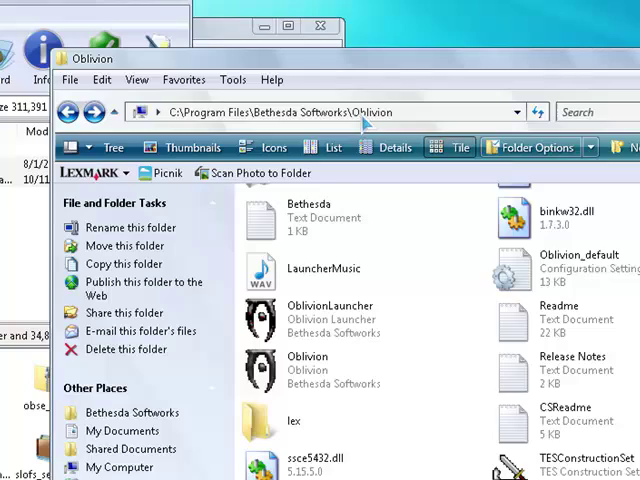
Scroll the desktop oblivion folder to obse_0016.zip and open it in WinRAR.
scroll(down, 3)
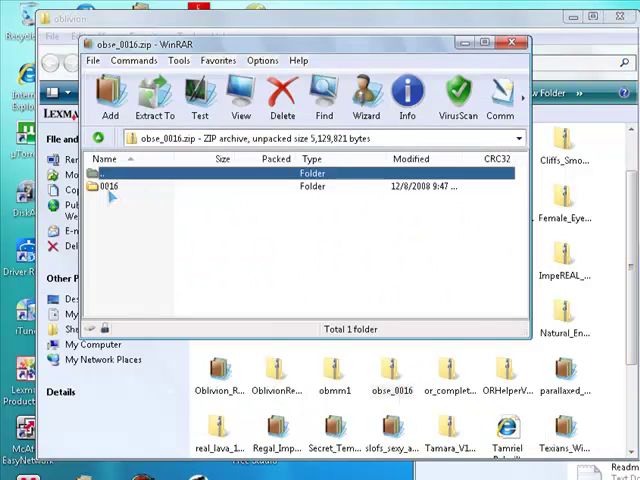
Drag the OBSE files from the 0016 folder into C:\Program Files\Bethesda Softworks\Oblivion.
double_click(110, 186)
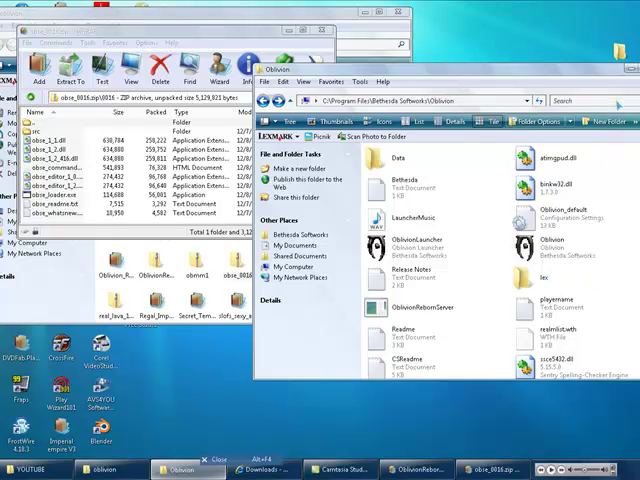
scroll(down, 3)
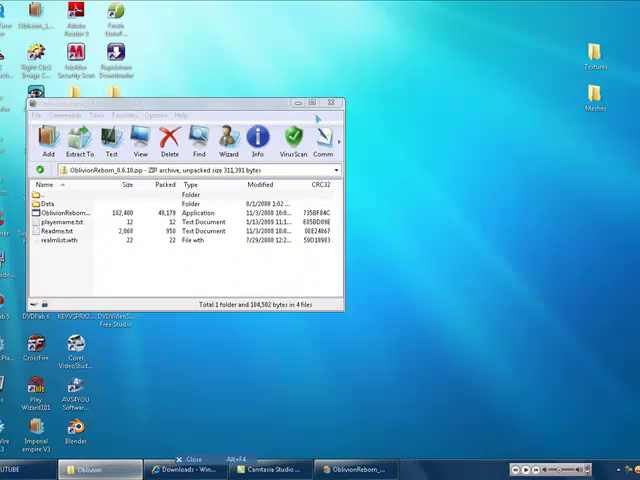
Close the OblivionReborn archive and switch to the Google search for obse.
click(332, 104)
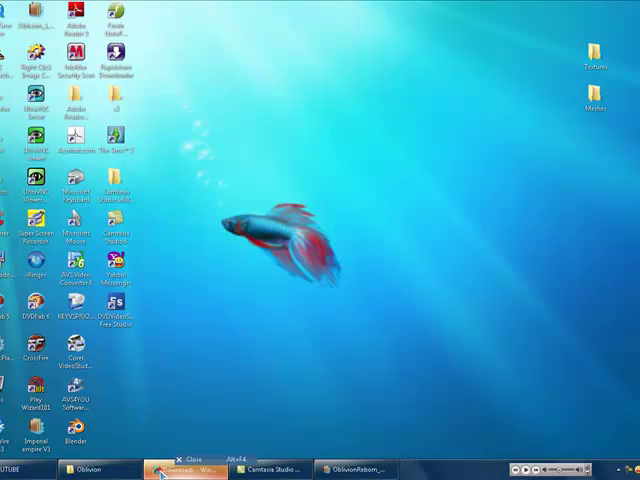
click(188, 470)
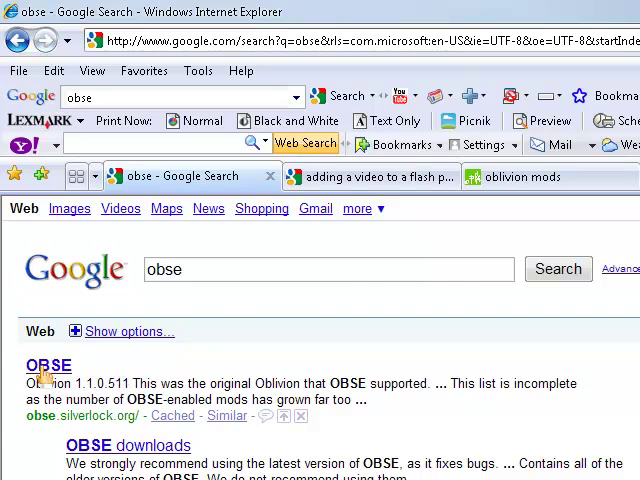
Visit the OBSE download page, then return to the Oblivion folder holding the OBSE loader files.
click(48, 364)
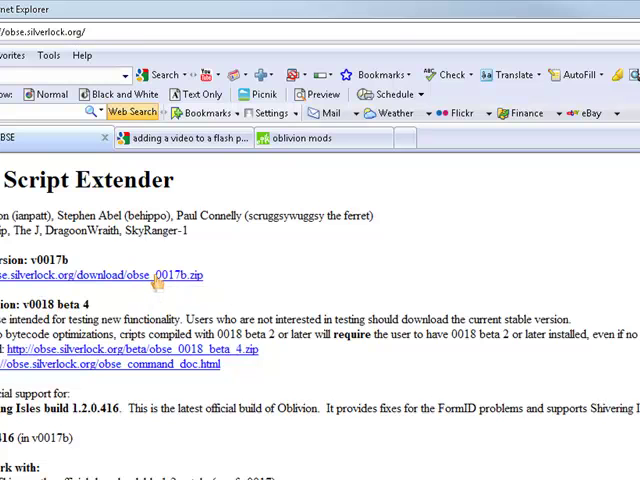
mouse_move(150, 280)
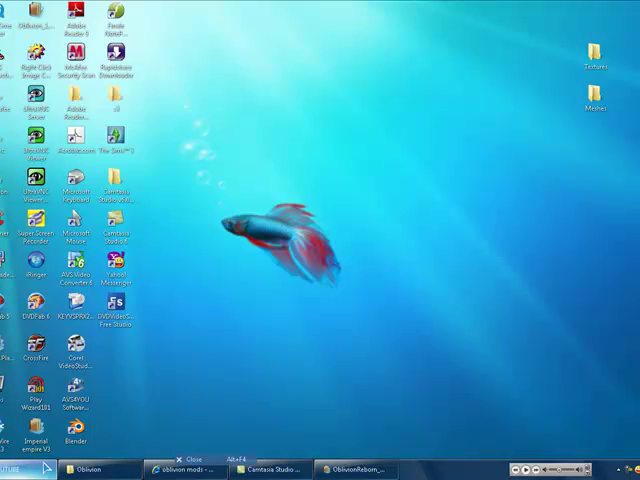
click(96, 470)
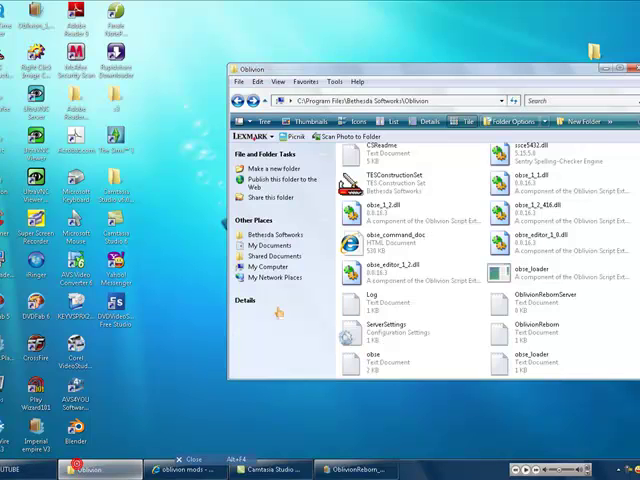